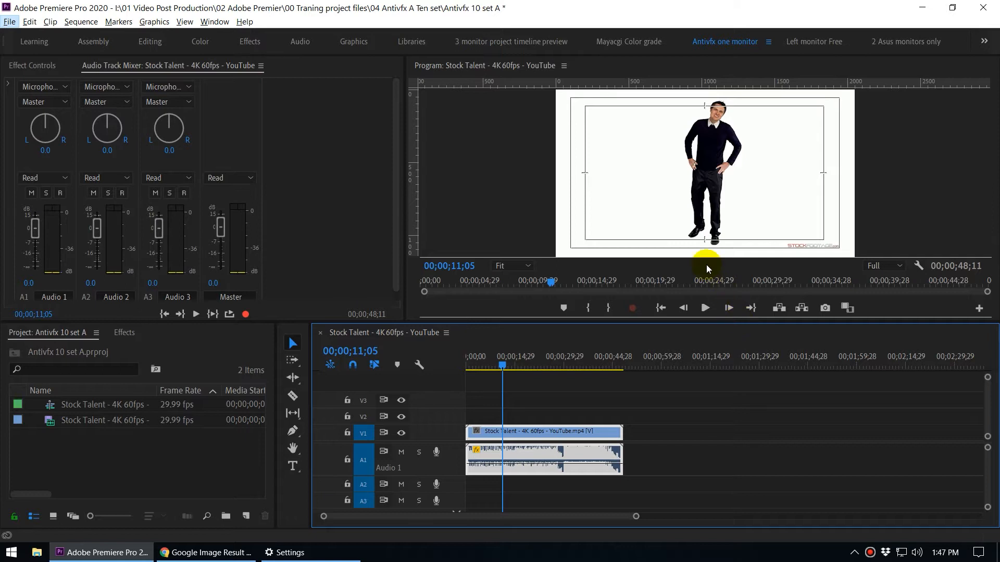
mouse_move(507, 185)
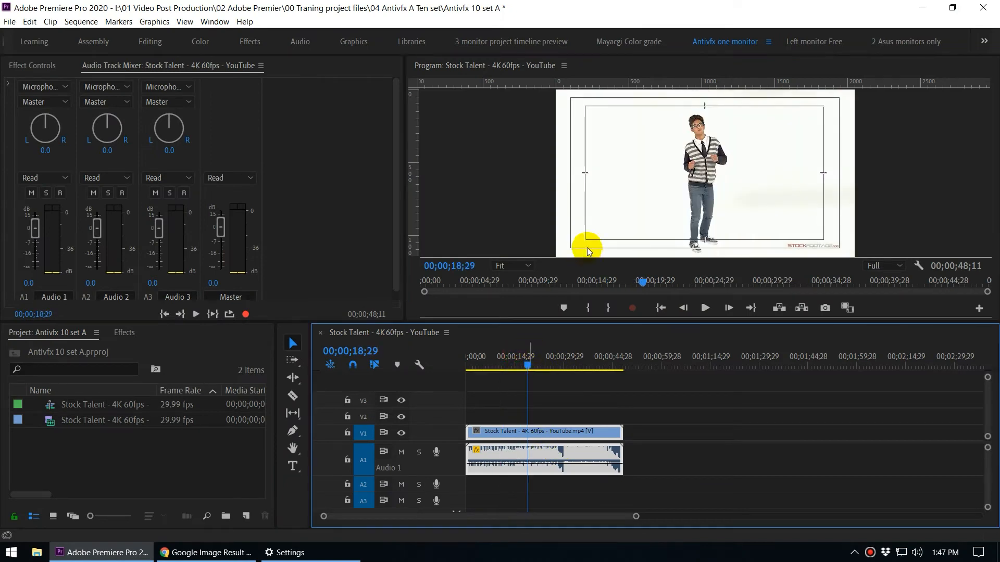
mouse_move(495, 164)
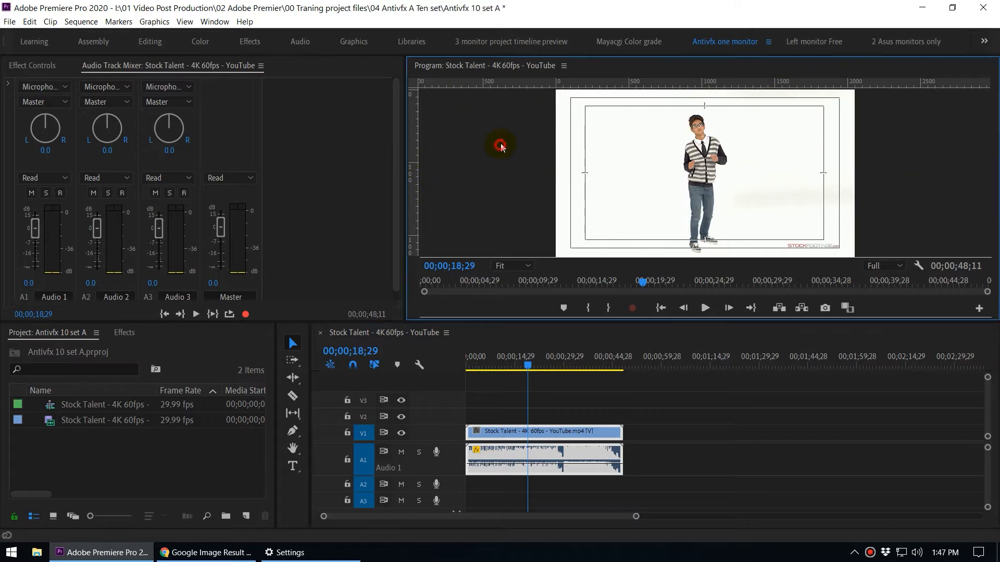
mouse_move(411, 235)
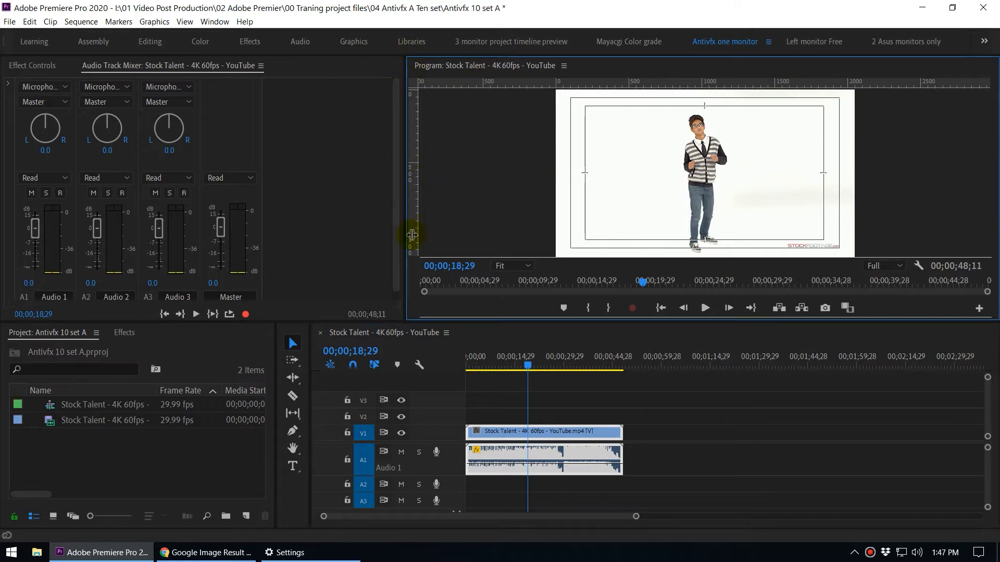
mouse_move(994, 103)
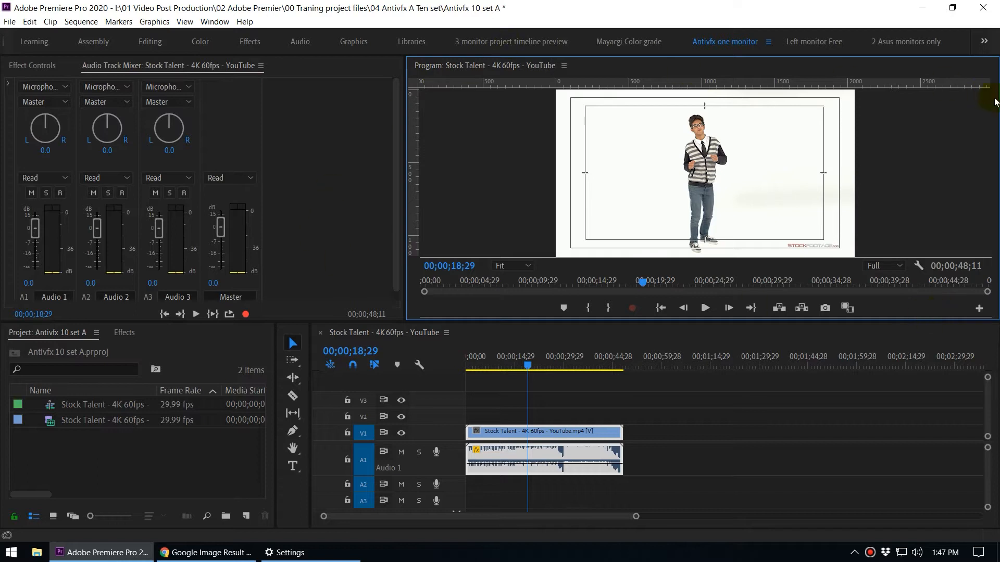
mouse_move(465, 185)
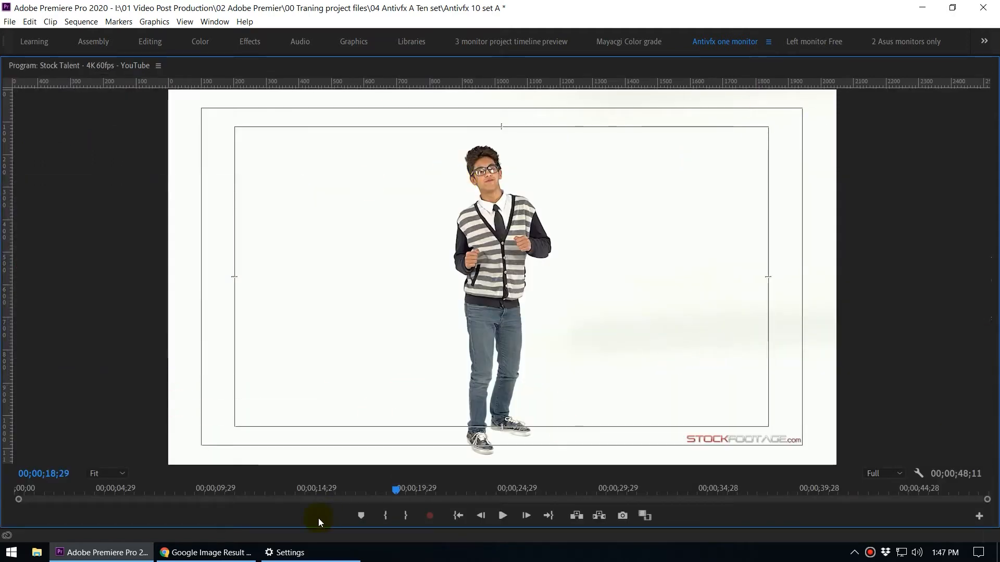
mouse_move(504, 516)
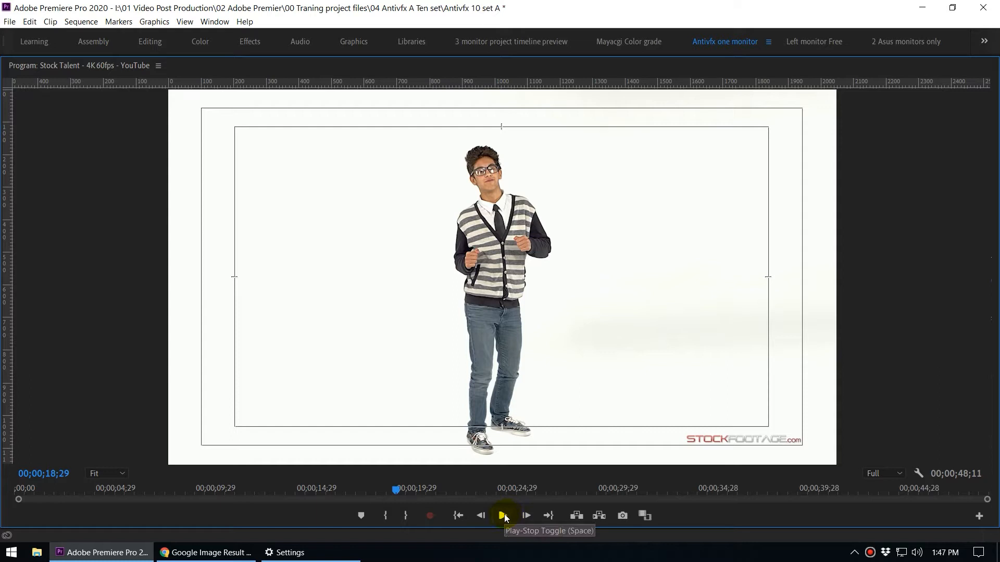
Step: Briefly play and stop the sequence in the enlarged Program monitor
left_click(504, 516)
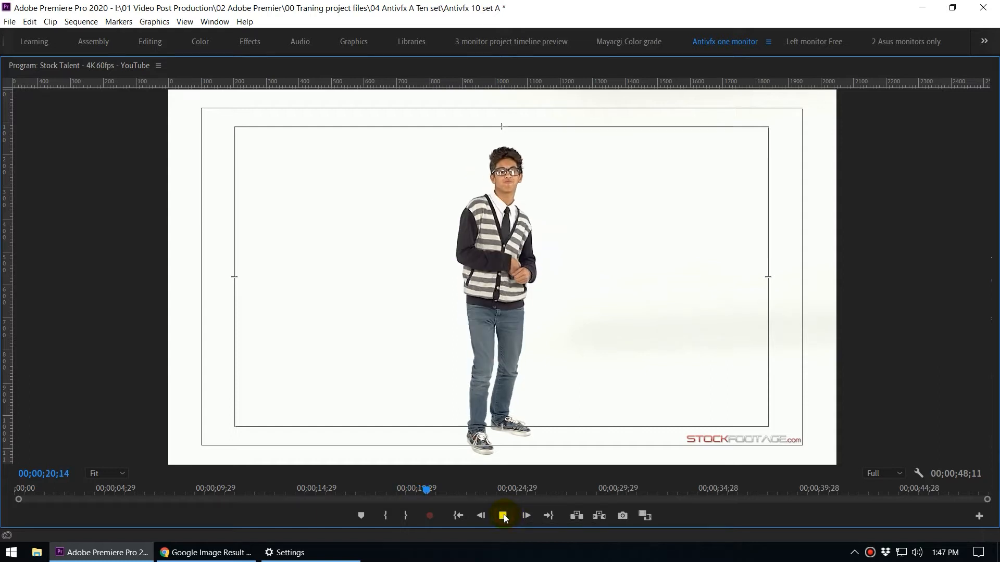
left_click(503, 516)
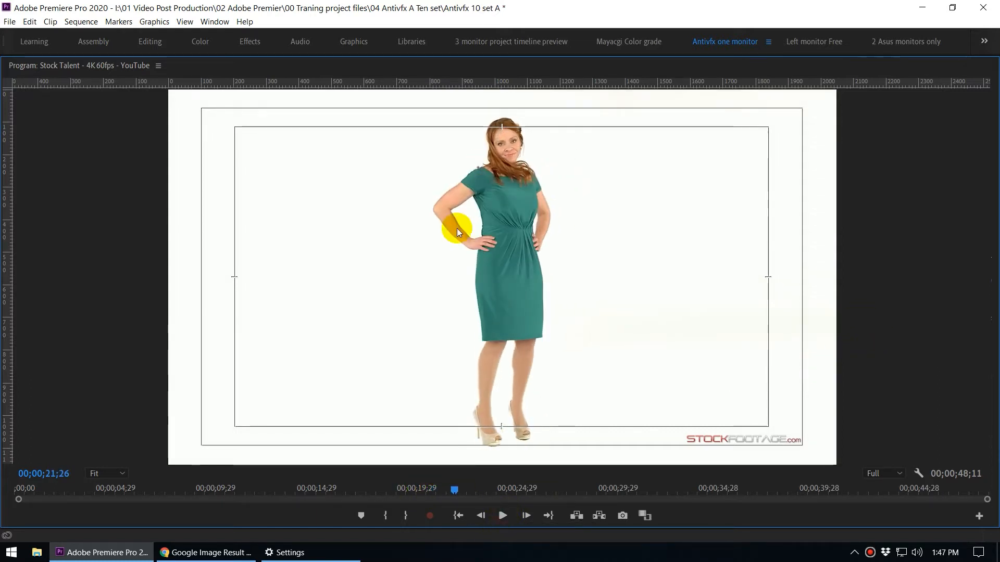
mouse_move(668, 167)
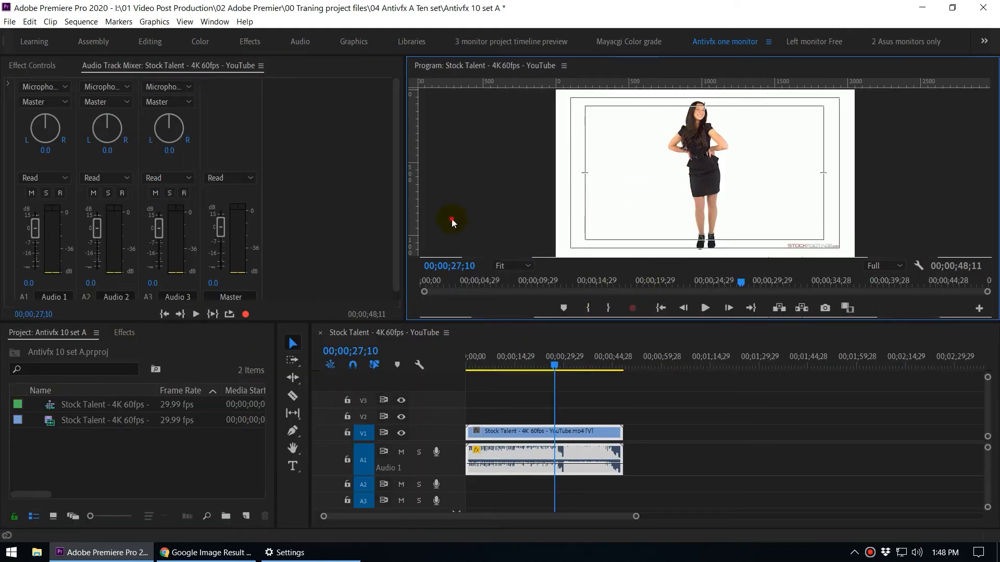
mouse_move(509, 196)
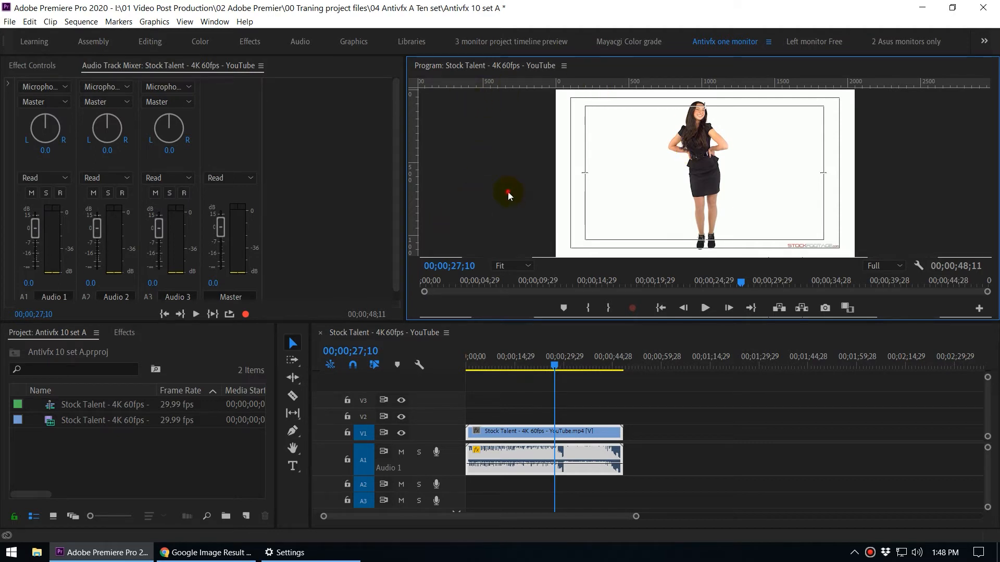
mouse_move(504, 185)
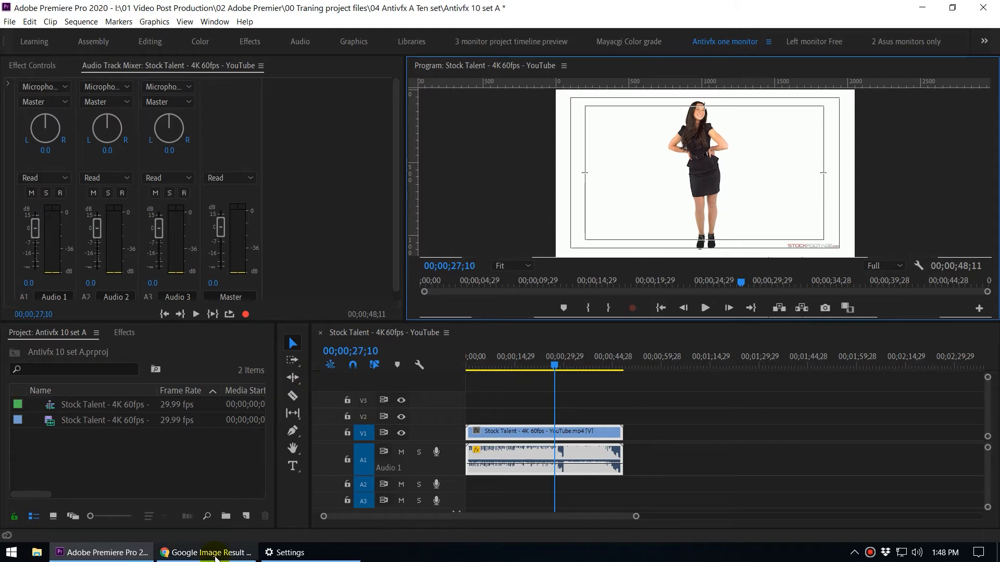
Step: View the three-screen editing desk photo in Chrome, then return to Premiere Pro
left_click(213, 552)
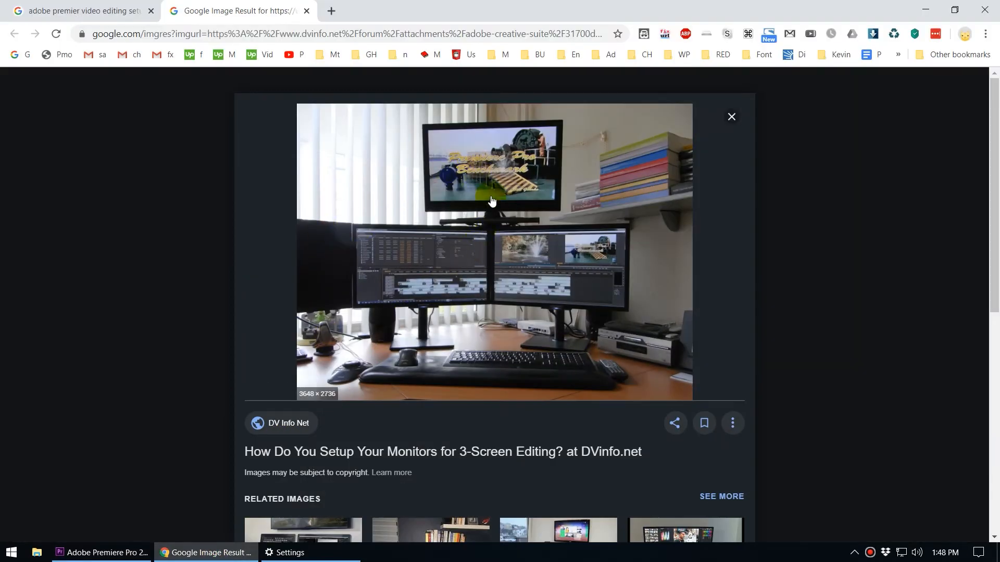
mouse_move(611, 245)
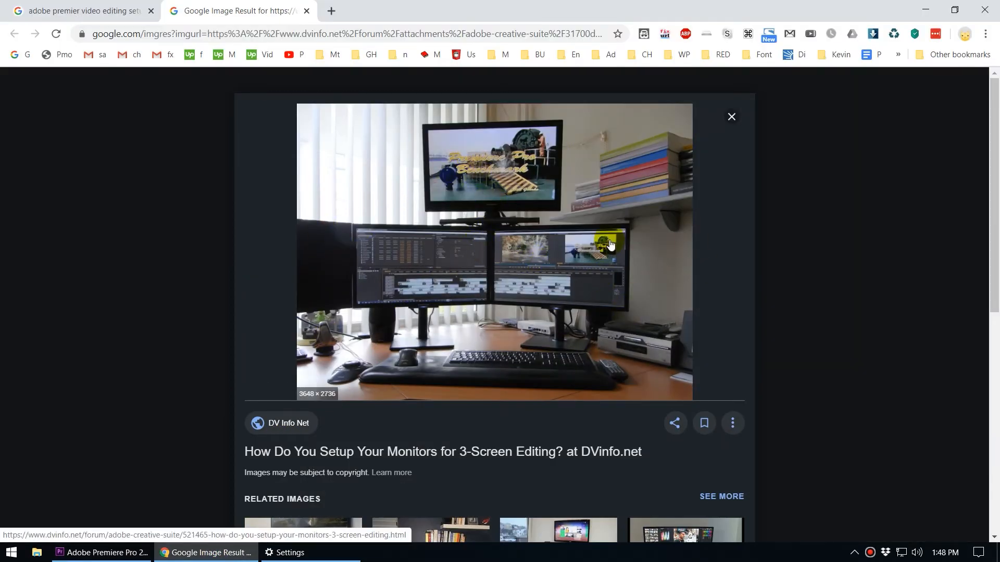
mouse_move(590, 138)
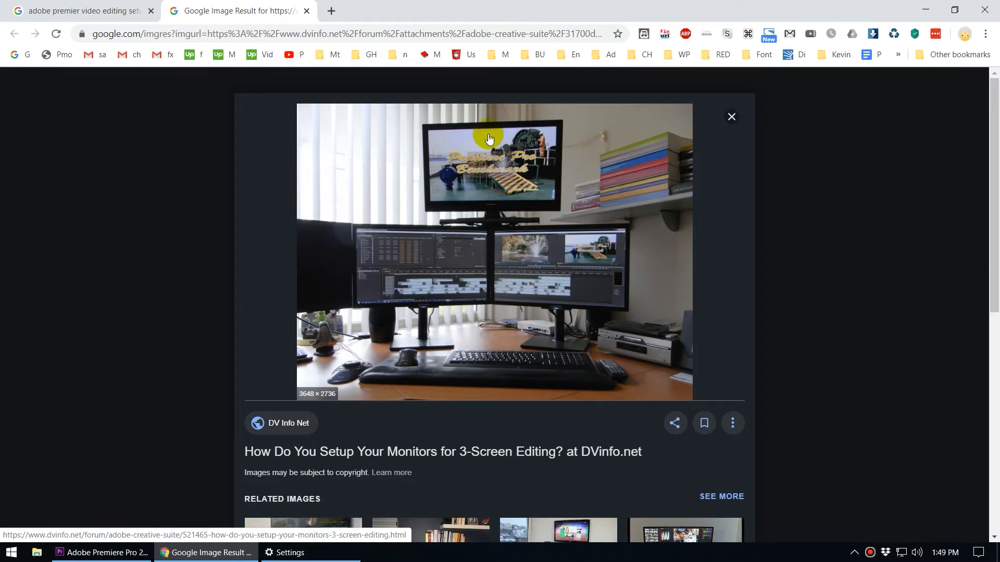
mouse_move(599, 255)
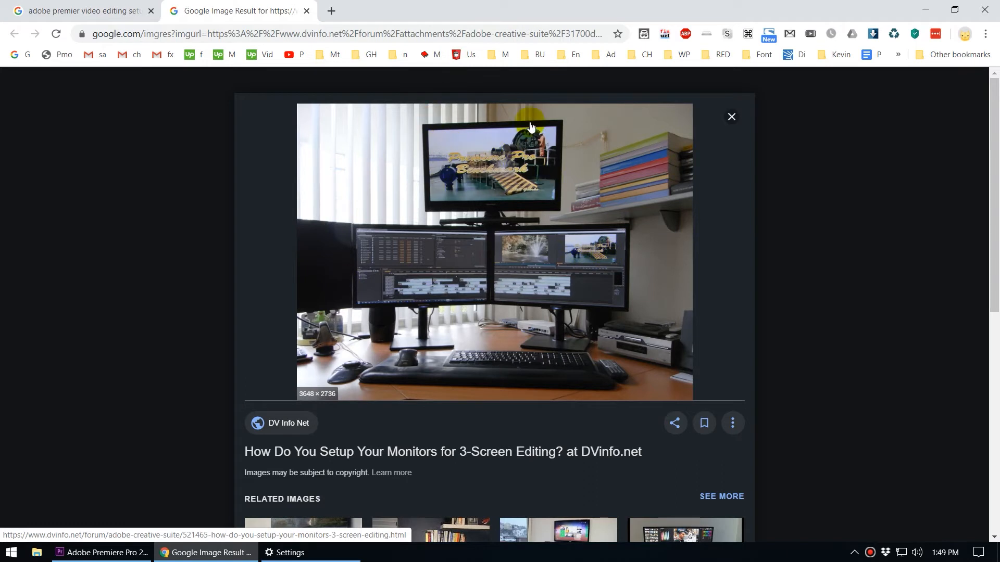
mouse_move(550, 179)
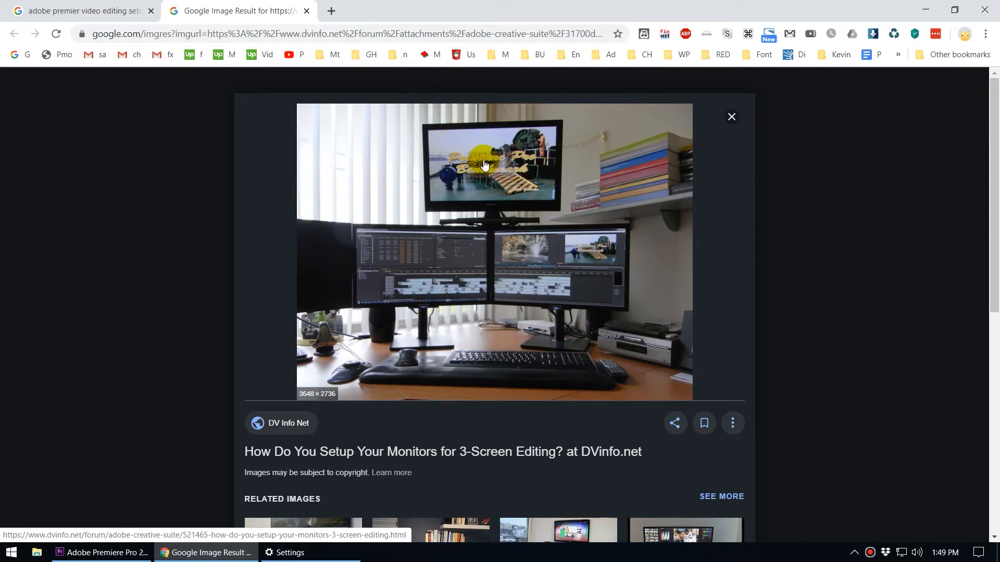
left_click(95, 552)
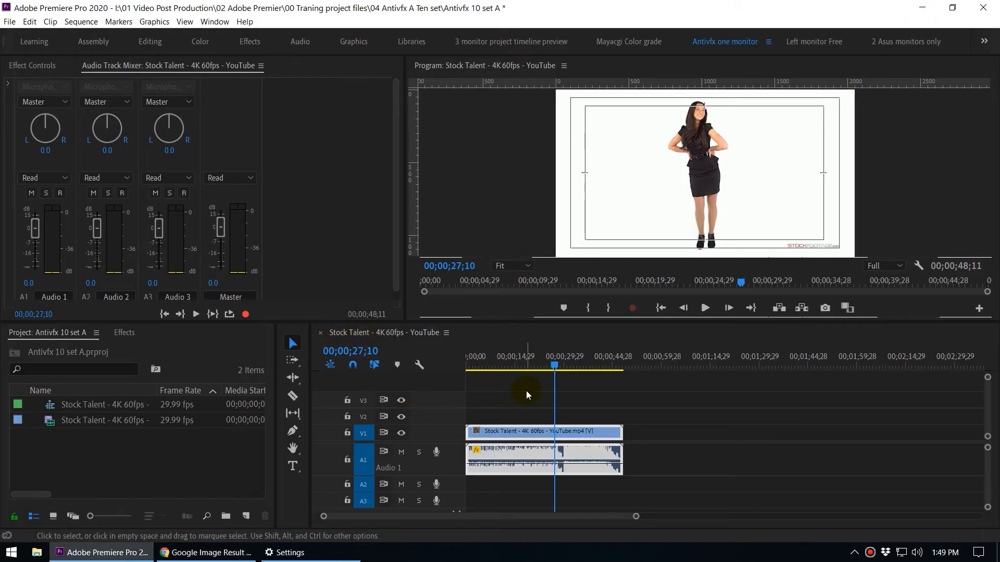
mouse_move(530, 190)
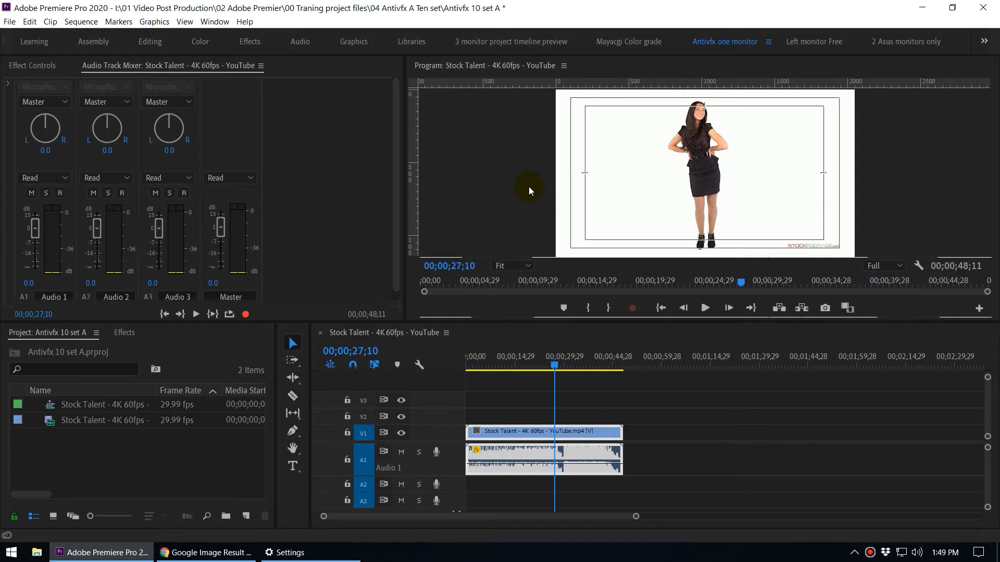
mouse_move(29, 23)
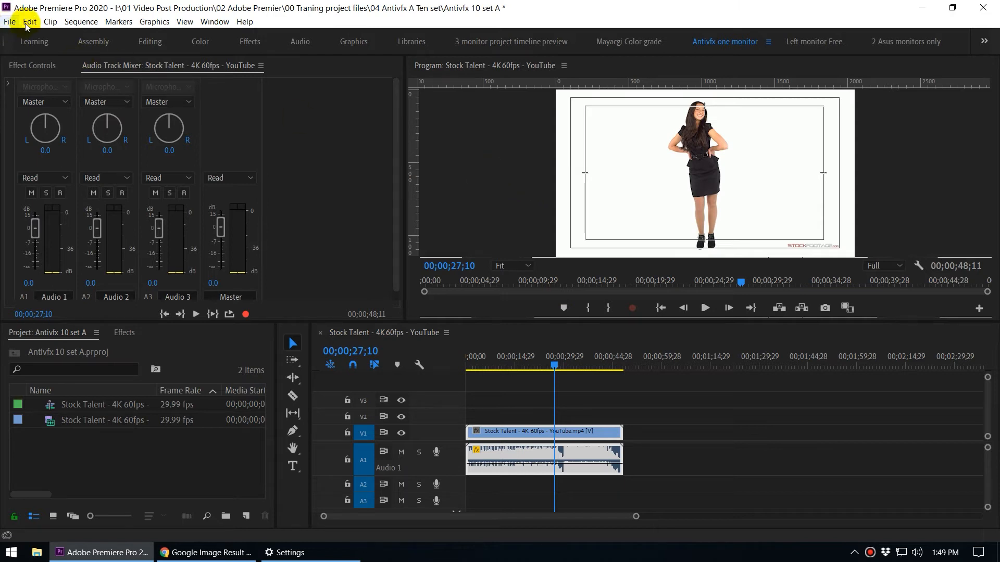
Step: In Playback preferences enable Mercury Transmit with Adobe Monitor 1 as the video device
left_click(32, 22)
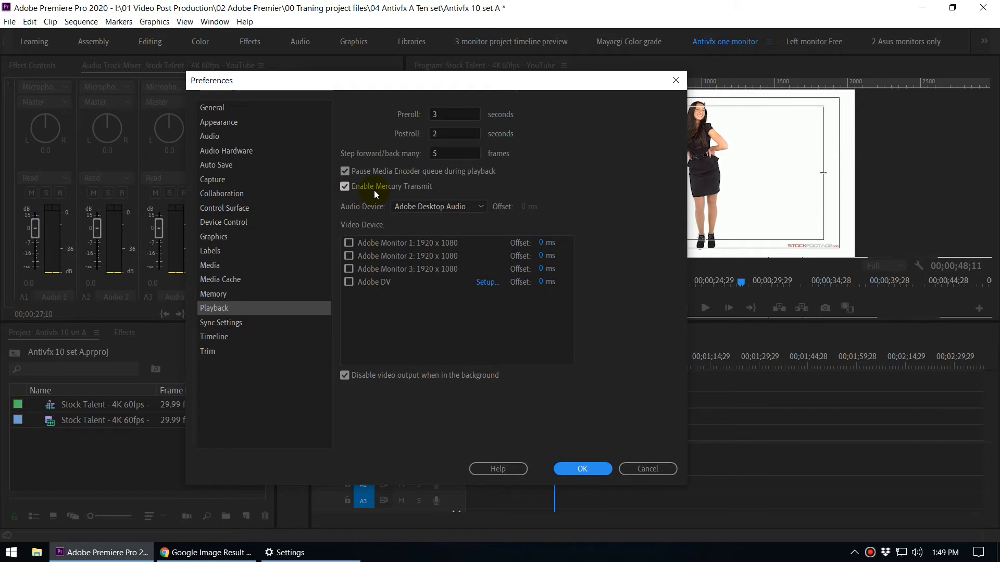
mouse_move(411, 194)
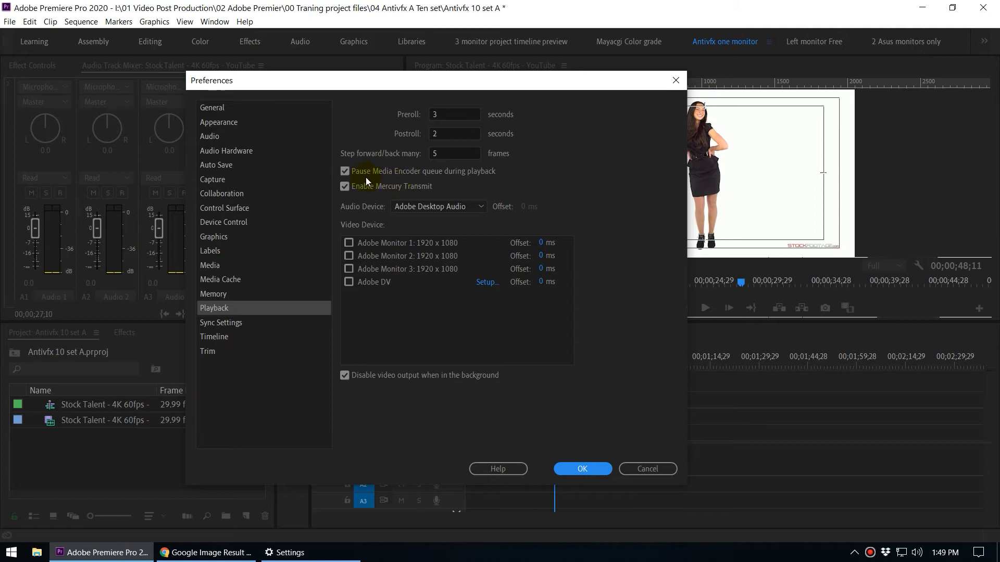
mouse_move(444, 186)
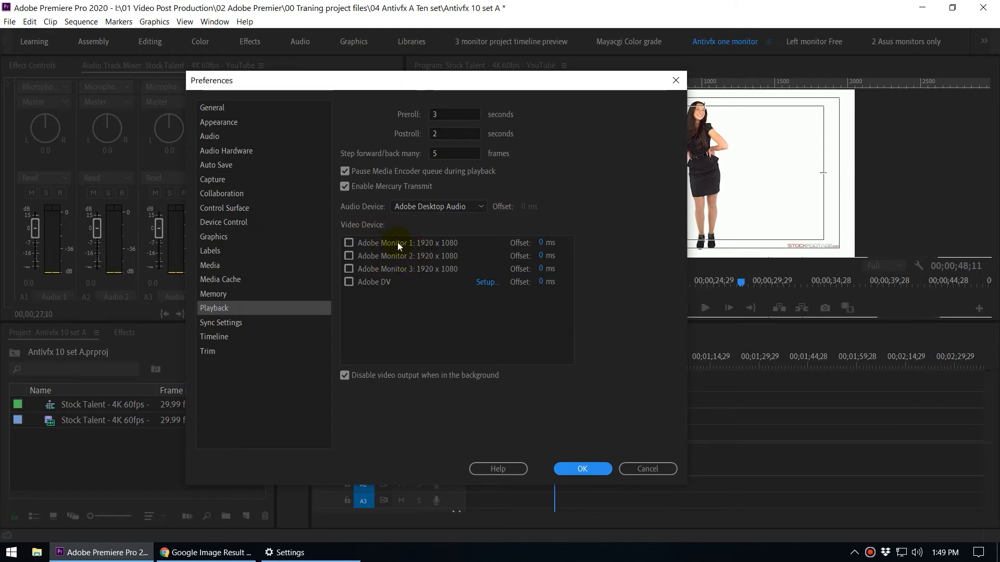
mouse_move(413, 288)
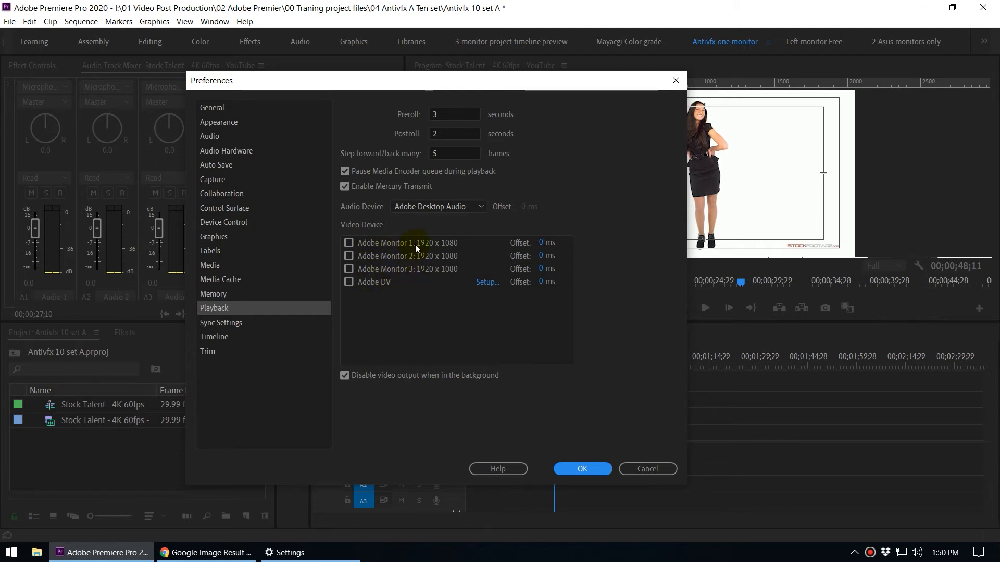
left_click(348, 242)
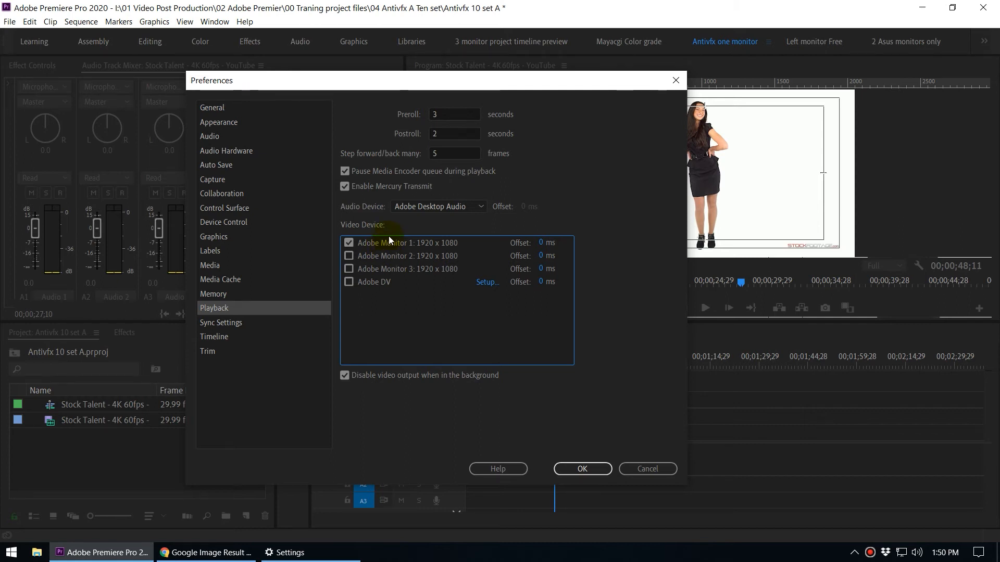
left_click(583, 469)
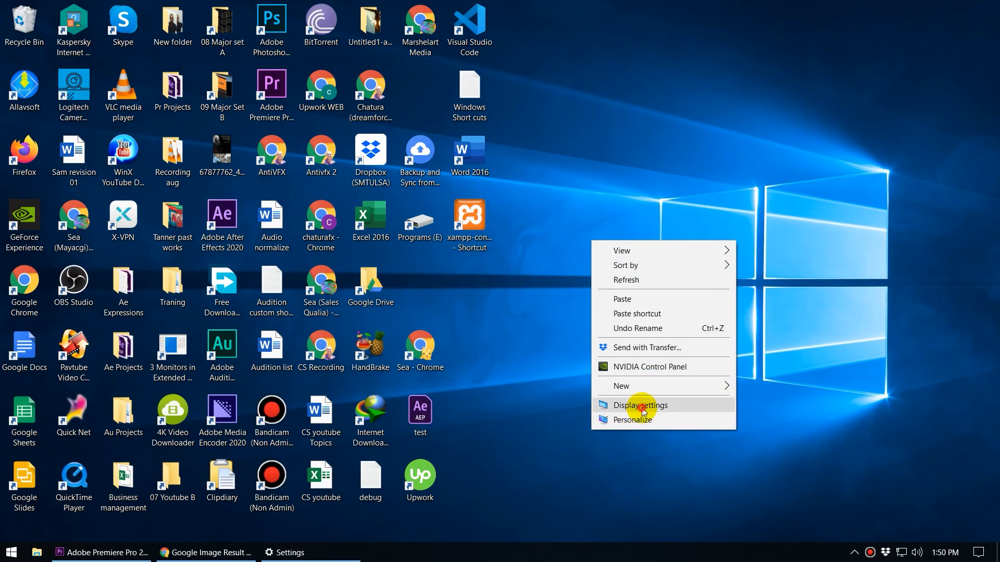
Step: Check the 2-3-1 monitor arrangement in Windows Display settings with Identify, then minimize it
left_click(641, 405)
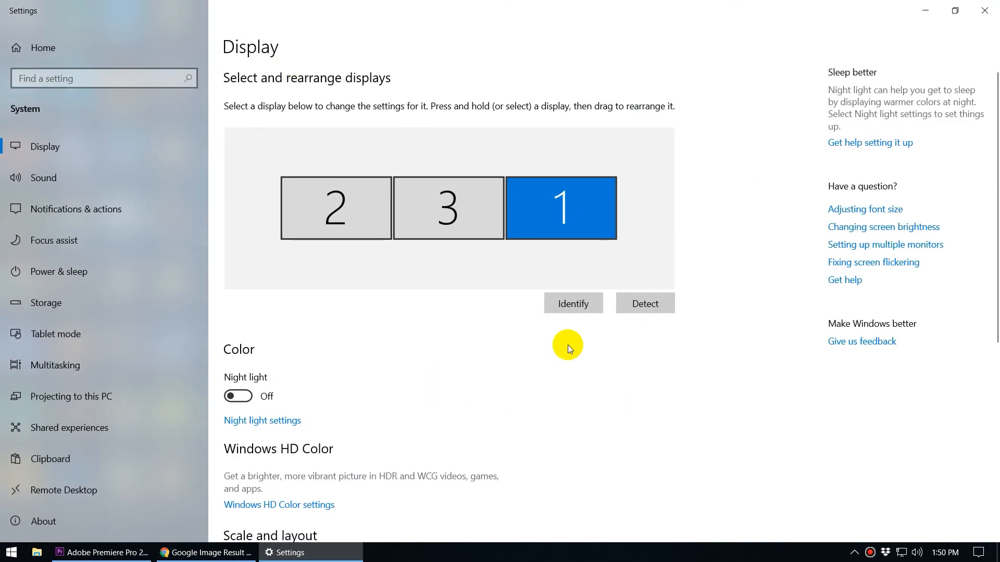
left_click(572, 303)
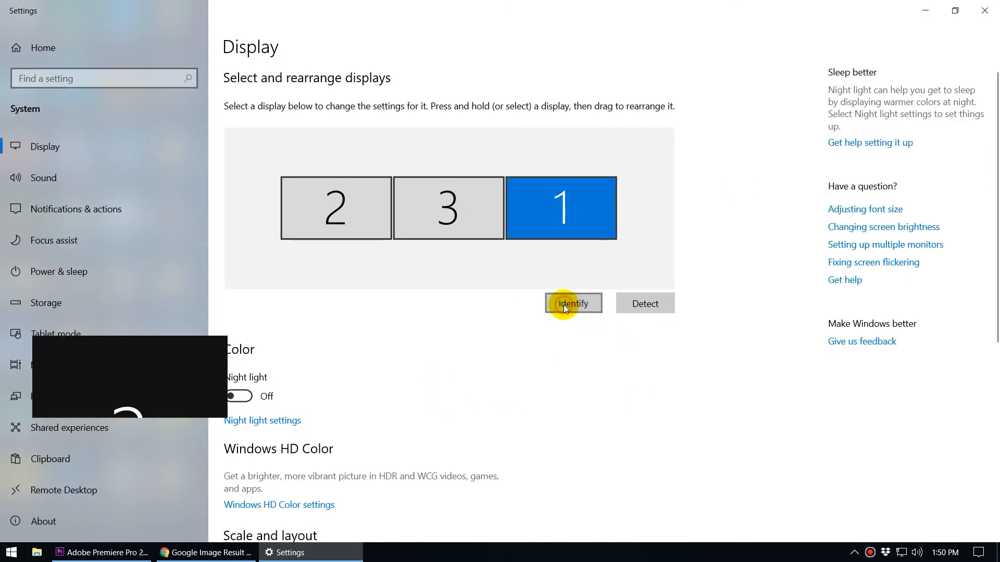
left_click(572, 304)
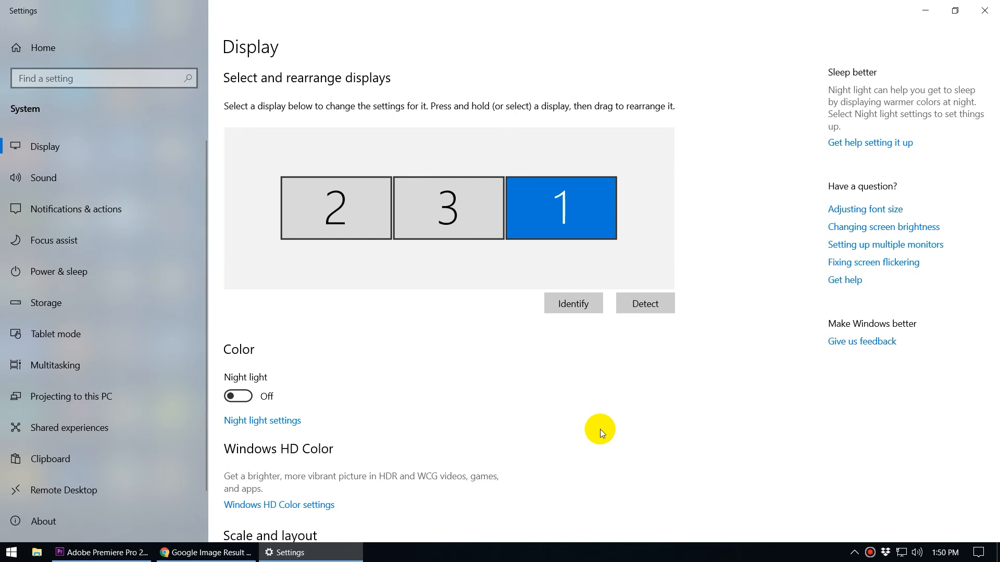
mouse_move(925, 11)
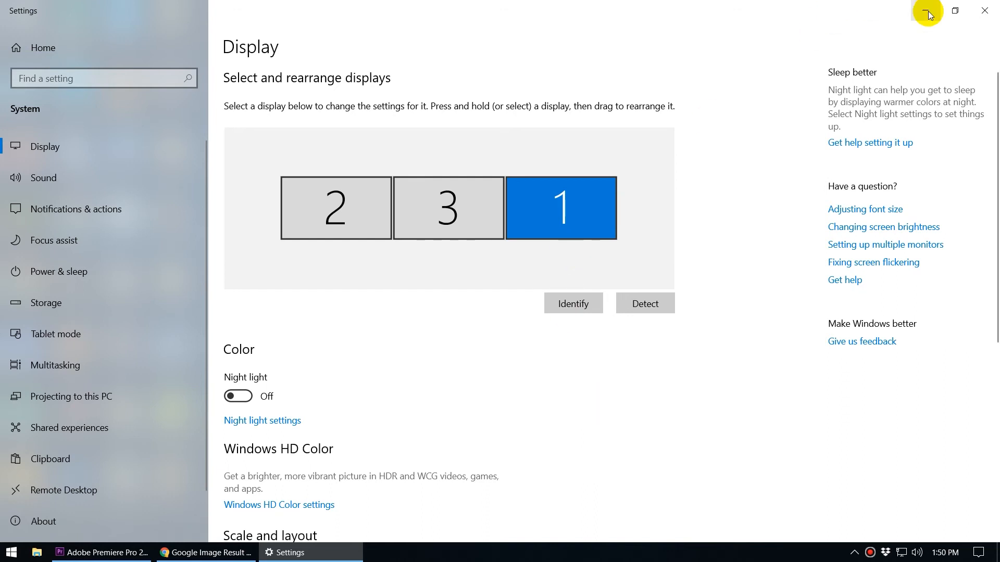
left_click(925, 11)
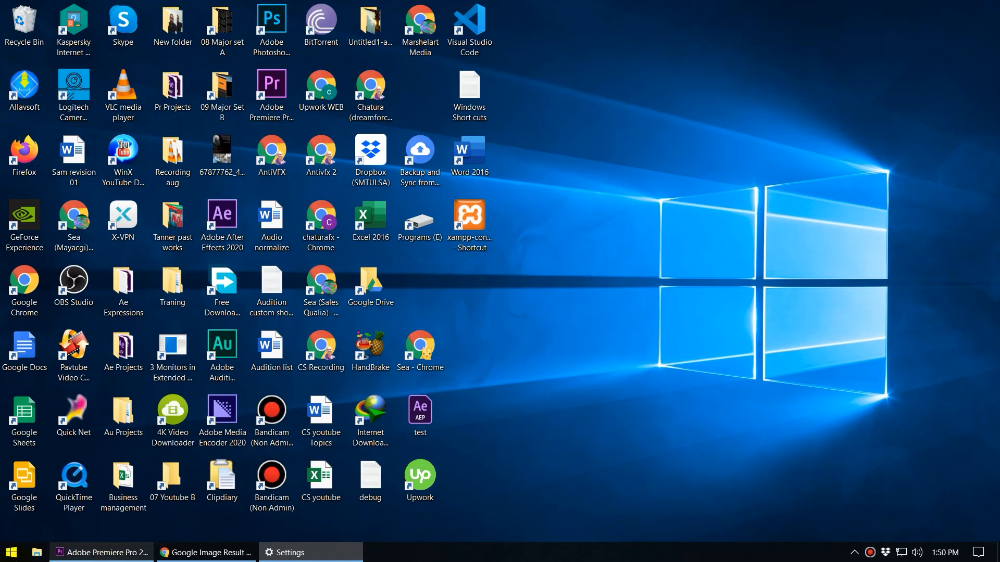
Step: Back in Premiere Pro, undock the Program monitor into its own floating window
left_click(99, 552)
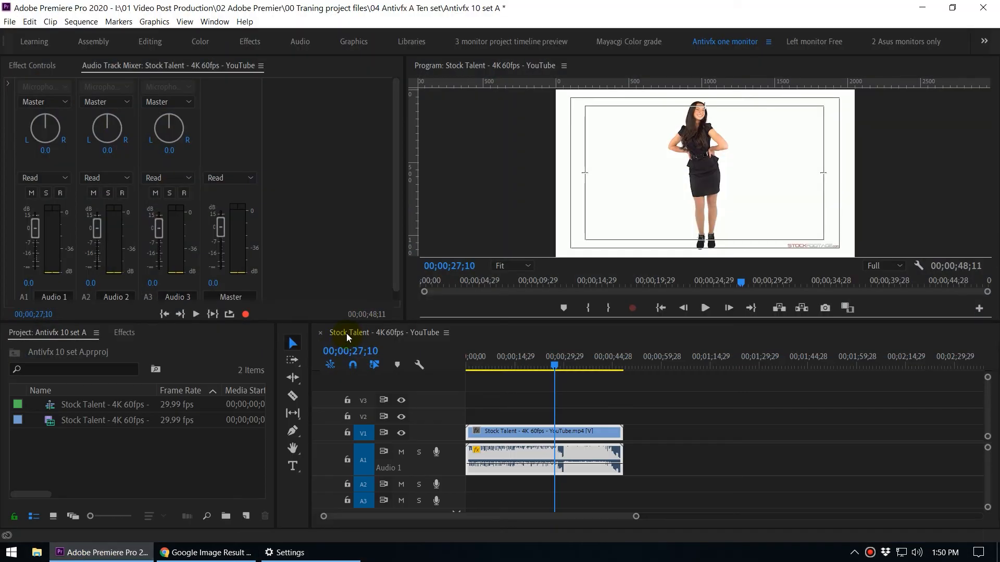
mouse_move(647, 425)
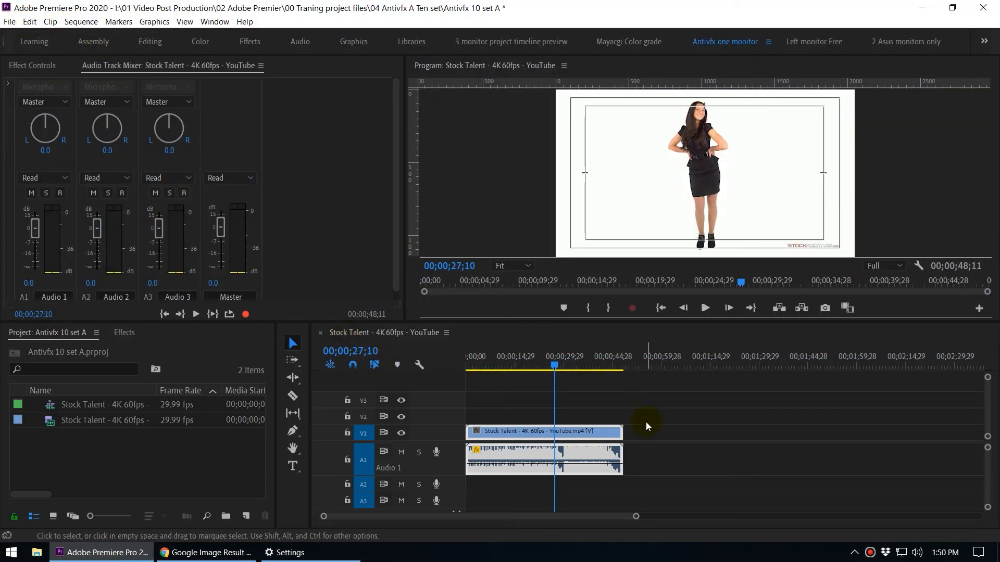
mouse_move(578, 307)
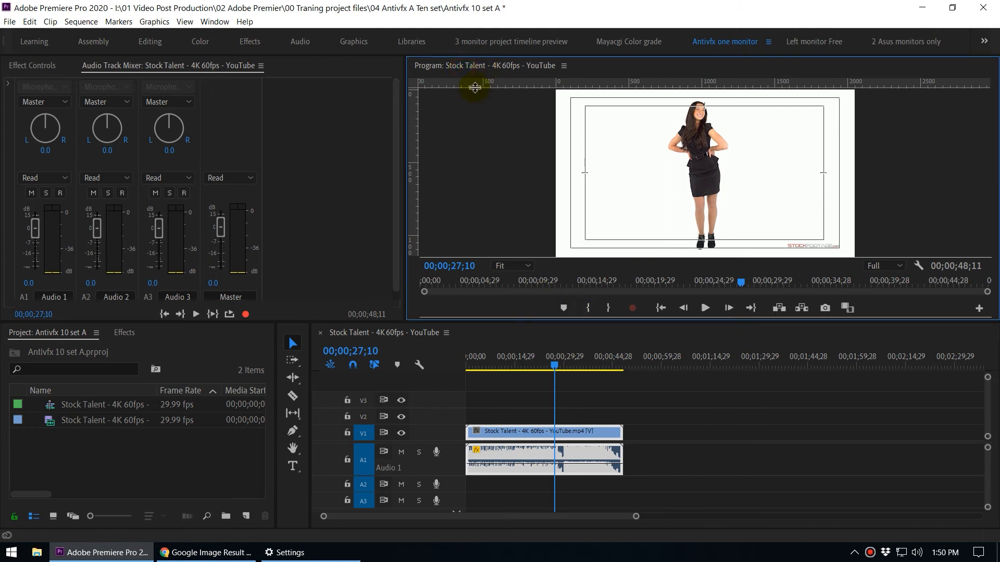
left_click(564, 65)
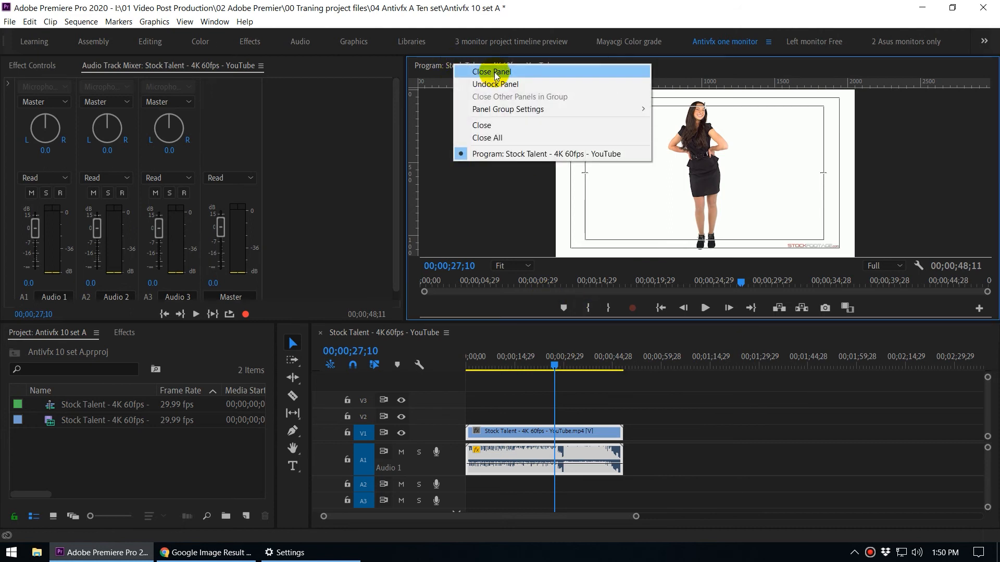
left_click(495, 83)
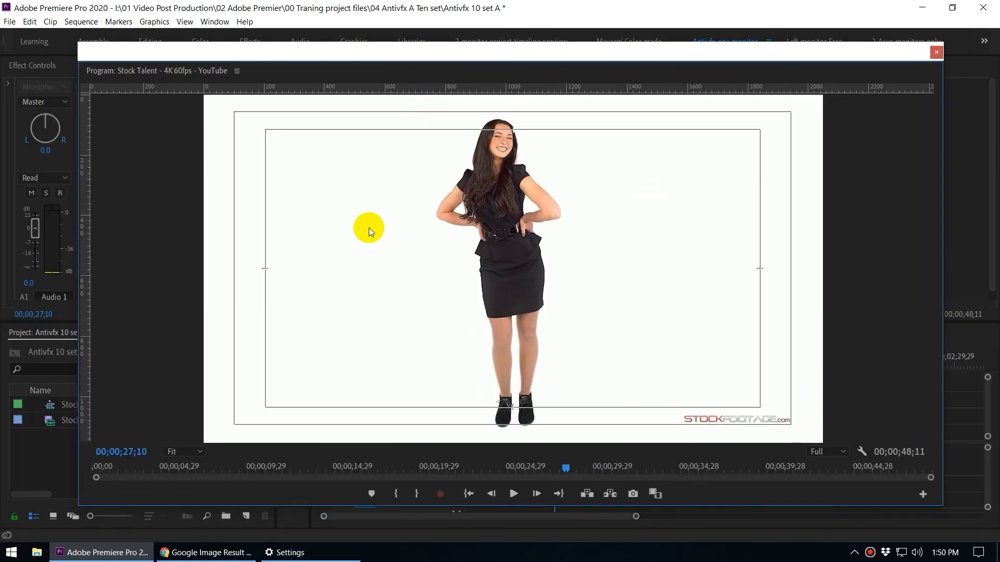
mouse_move(268, 478)
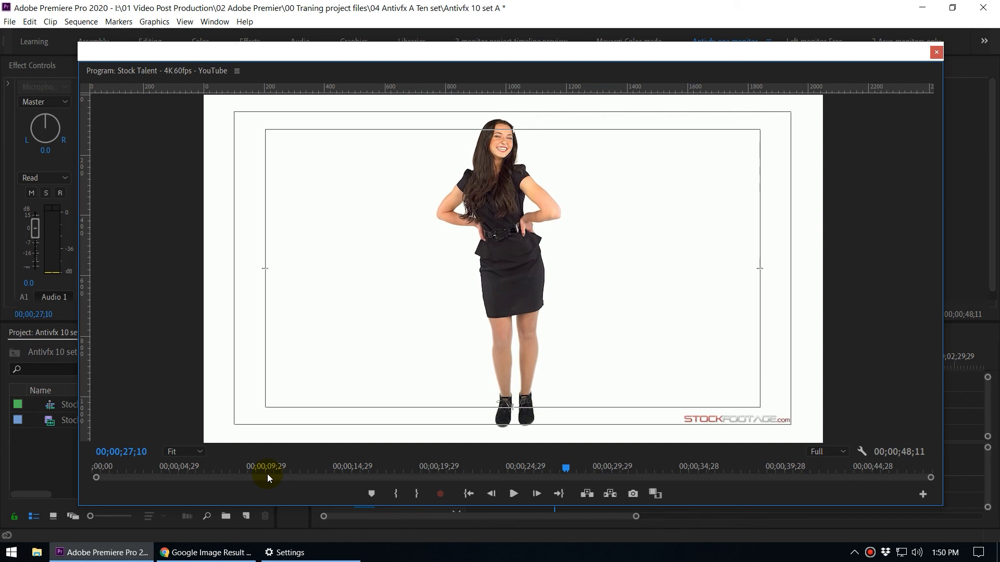